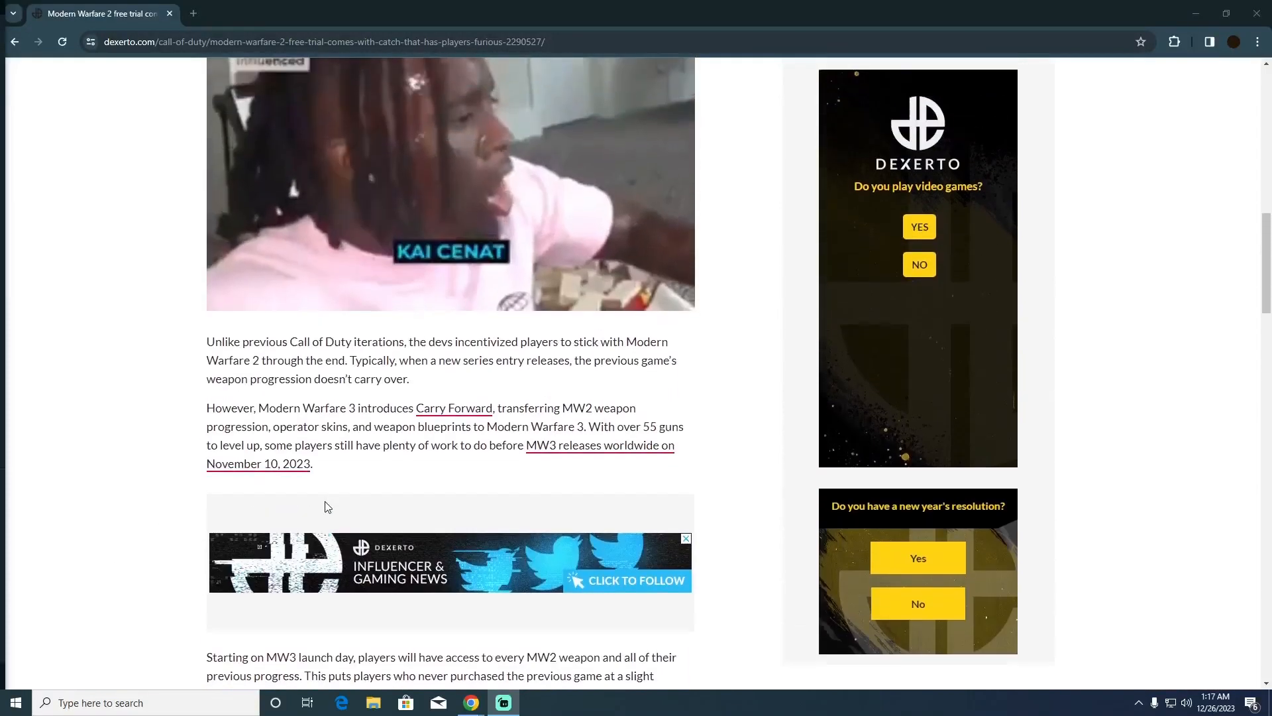
Scroll to the free-trial caveat paragraph and highlight the phrase 'lasts for seven days'
scroll("up", 3)
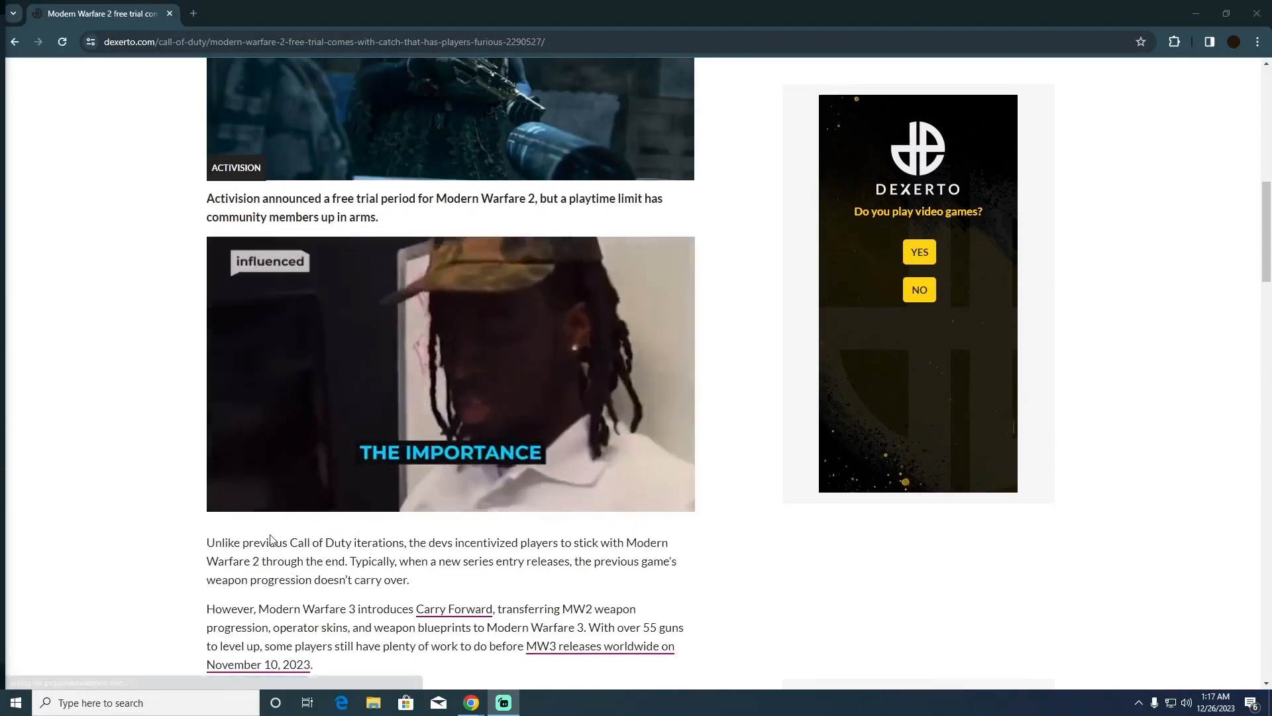
scroll("down", 3)
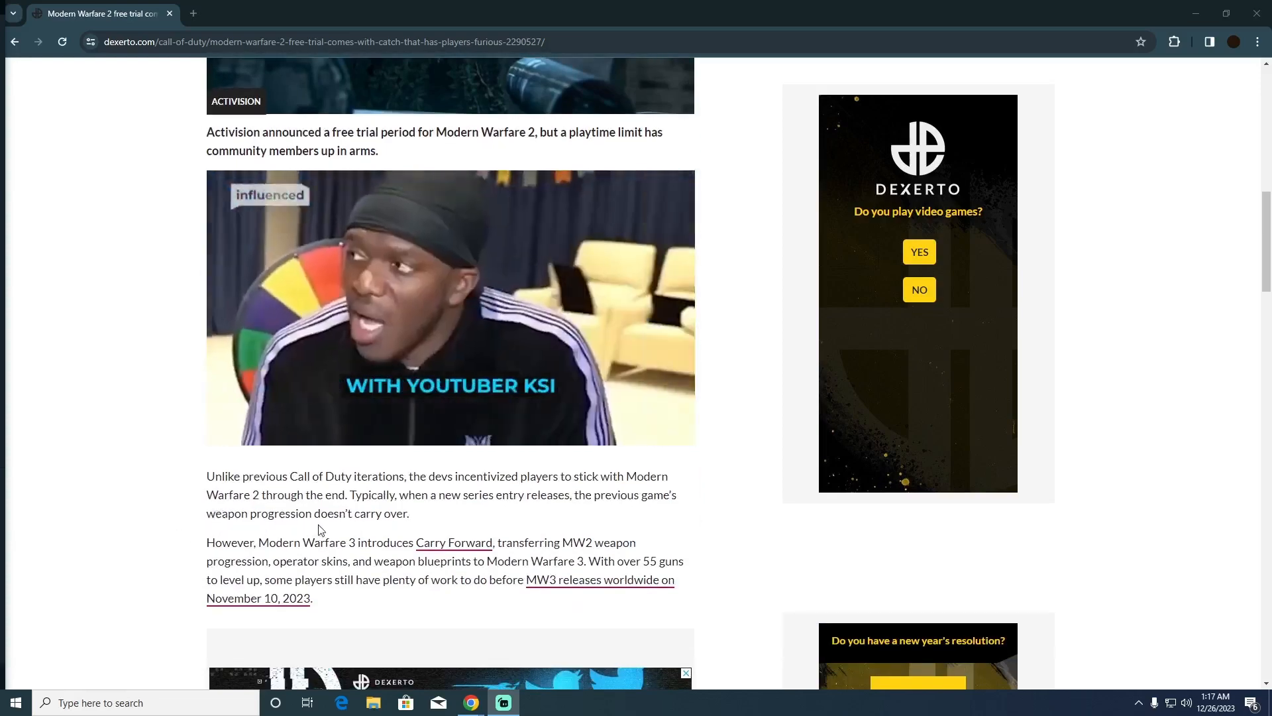
scroll("down", 3)
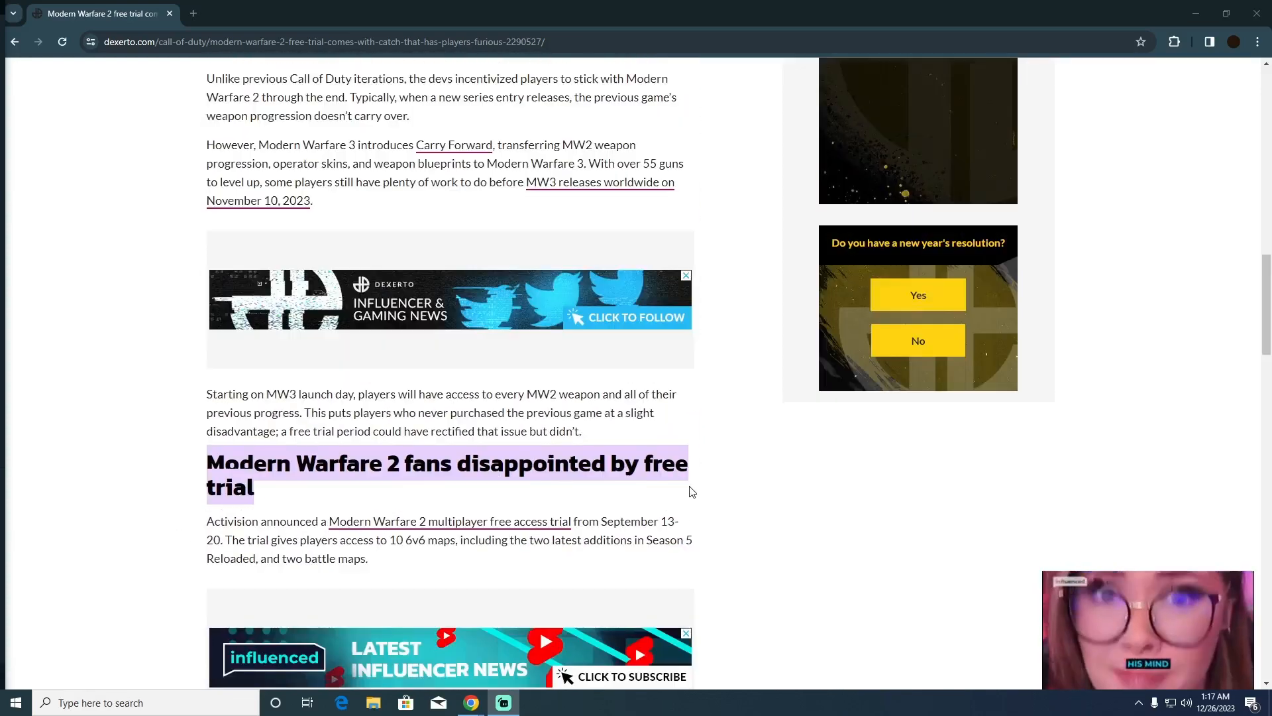
scroll("down", 3)
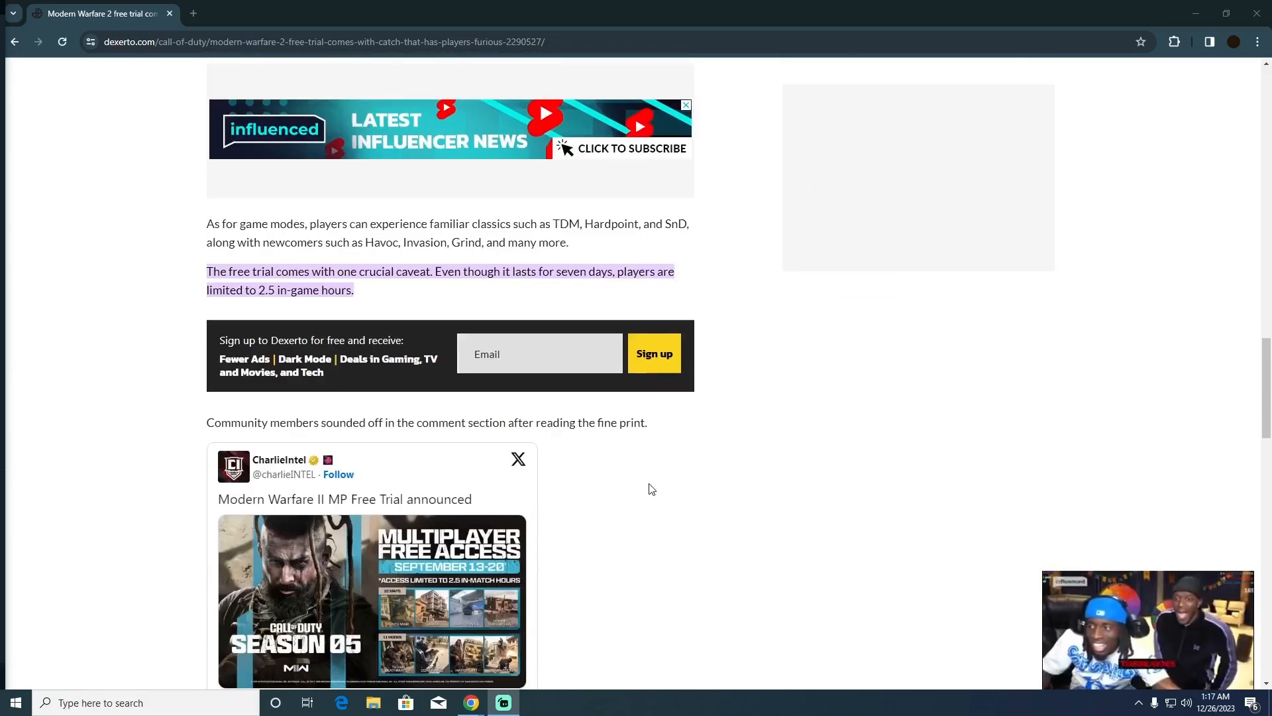
scroll("up", 3)
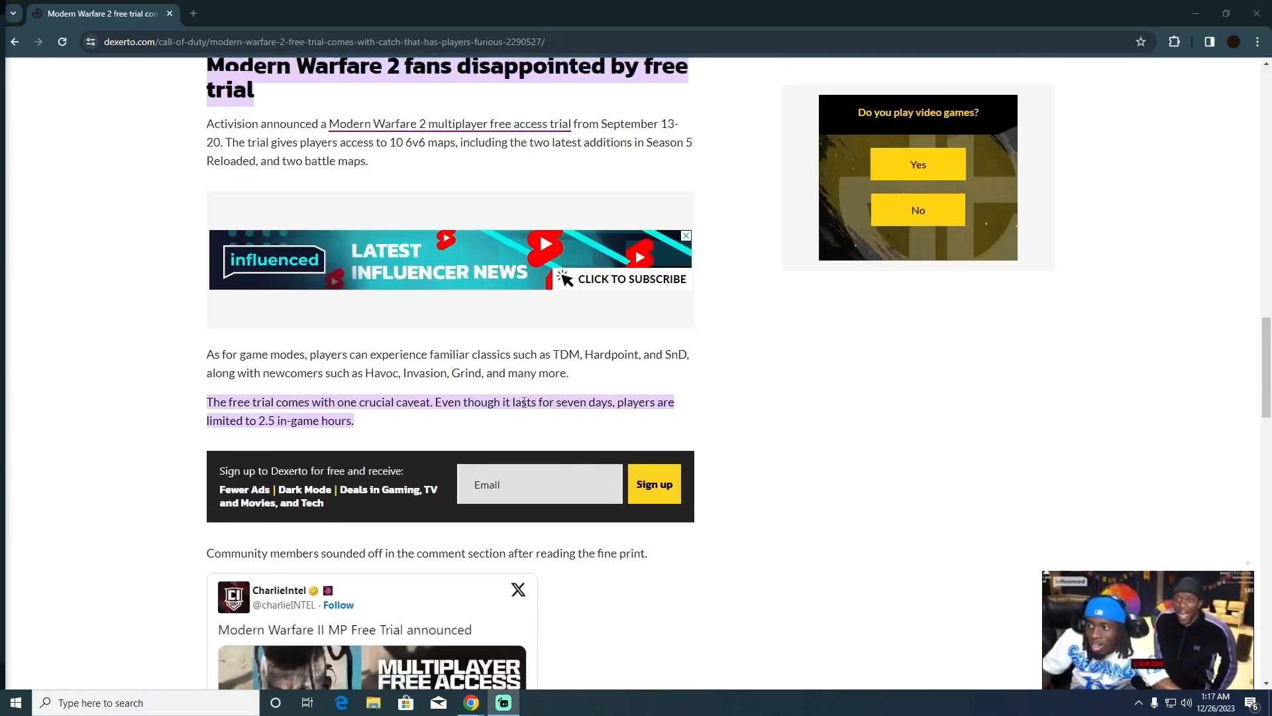
double_click(536, 401)
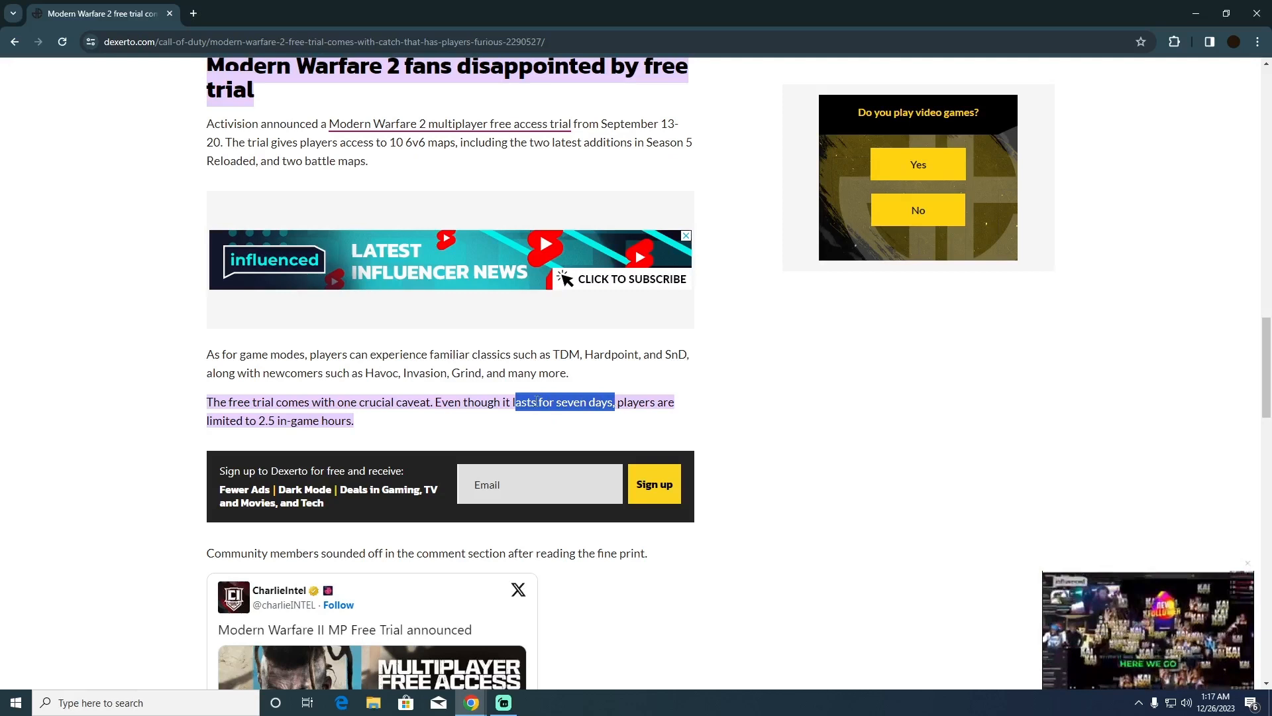